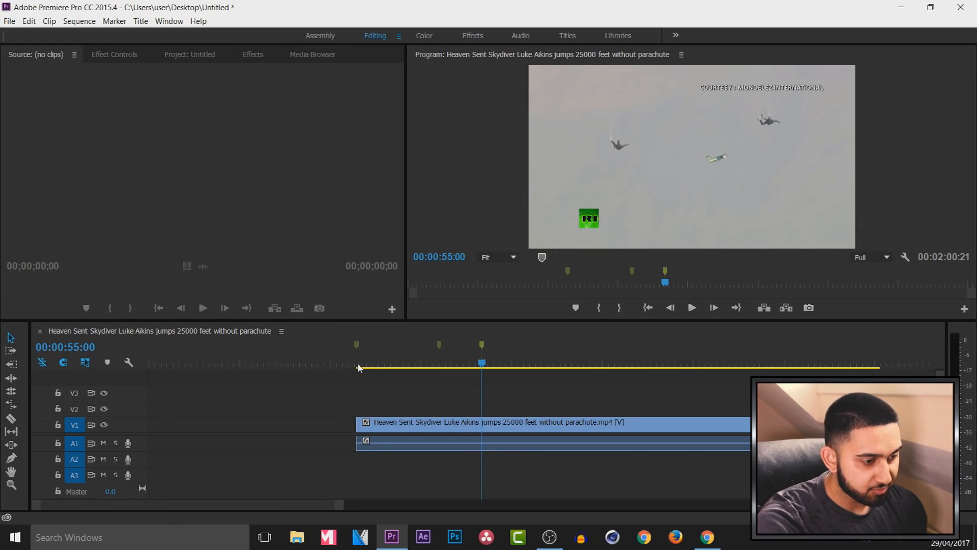
Razor the clip at the two markers and lift the middle grey-sky piece onto track V3
{"action": "left_click", "coordinate": [360, 365]}
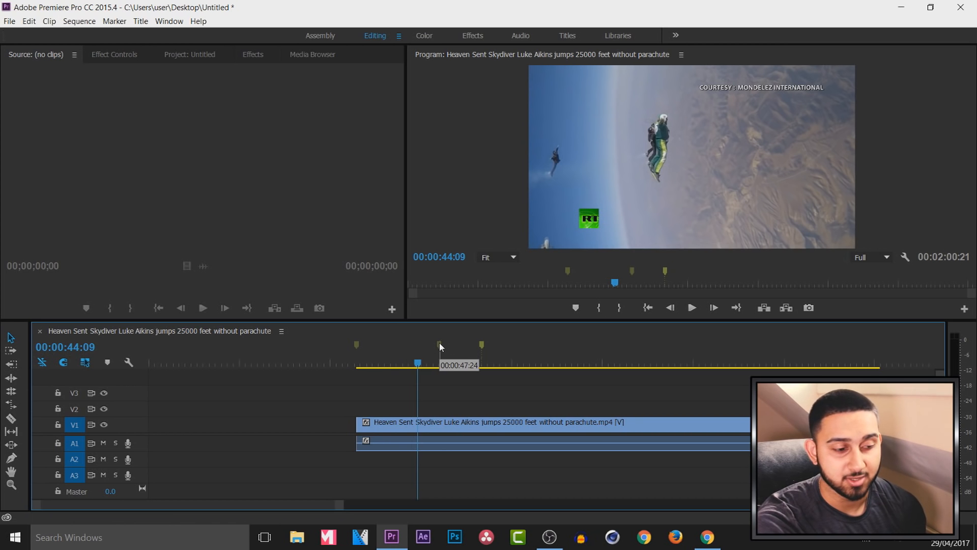
{"action": "left_click", "coordinate": [423, 363]}
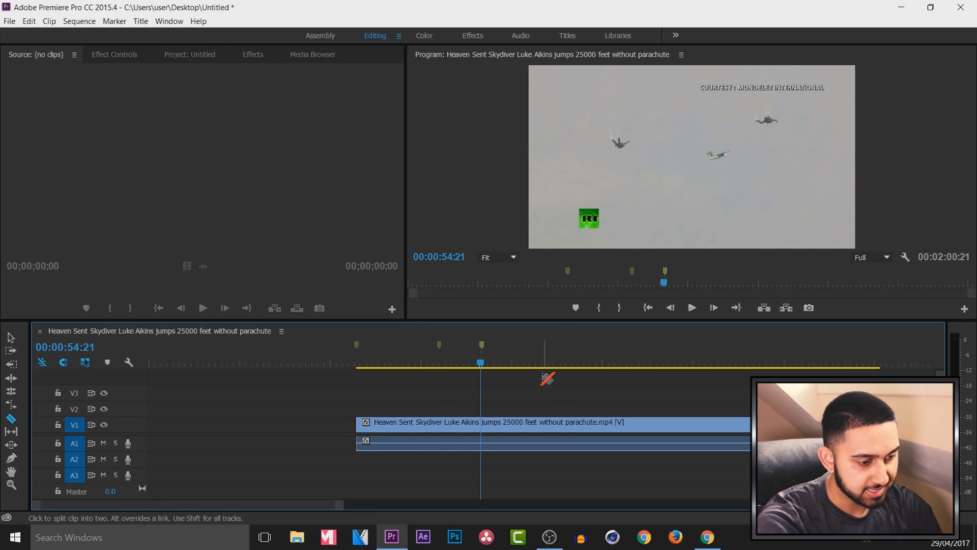
{"action": "left_click", "coordinate": [439, 422]}
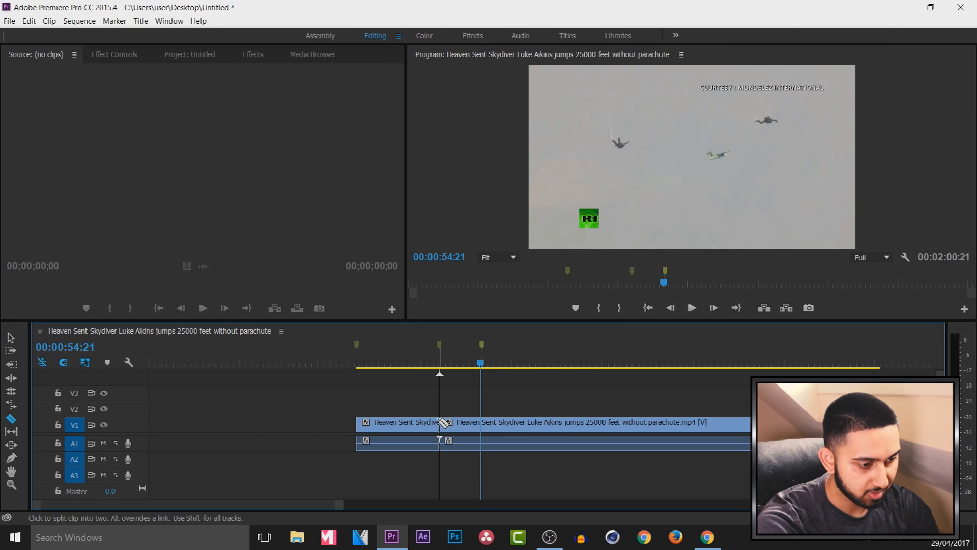
{"action": "left_click", "coordinate": [439, 422]}
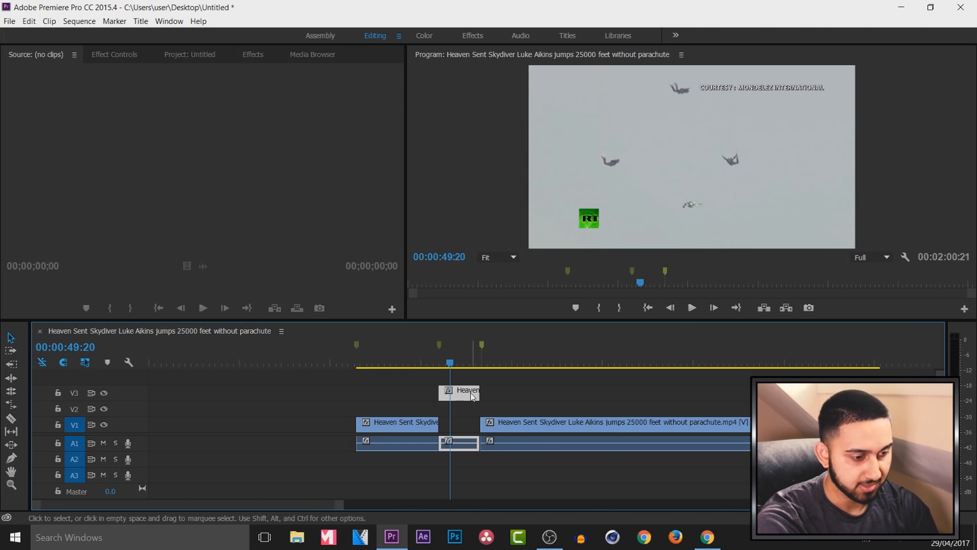
{"action": "mouse_move", "coordinate": [424, 420]}
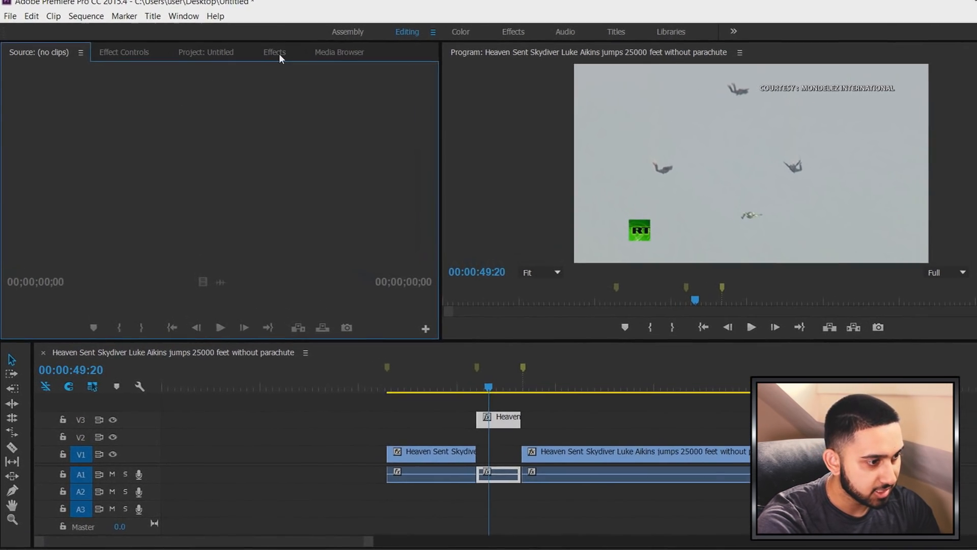
Search the Effects panel for 'color key' and drop Color Key onto the V3 clip
{"action": "left_click", "coordinate": [274, 52]}
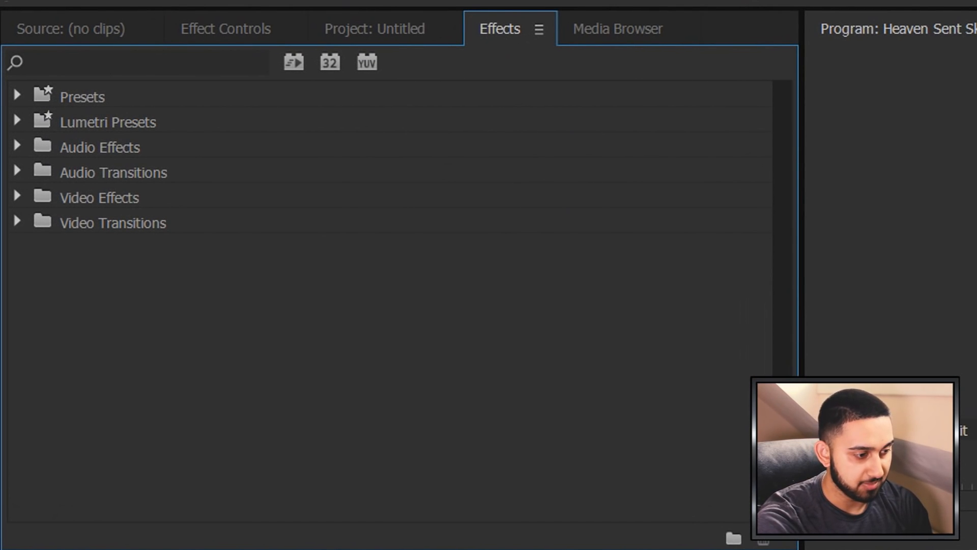
{"action": "left_click", "coordinate": [137, 62]}
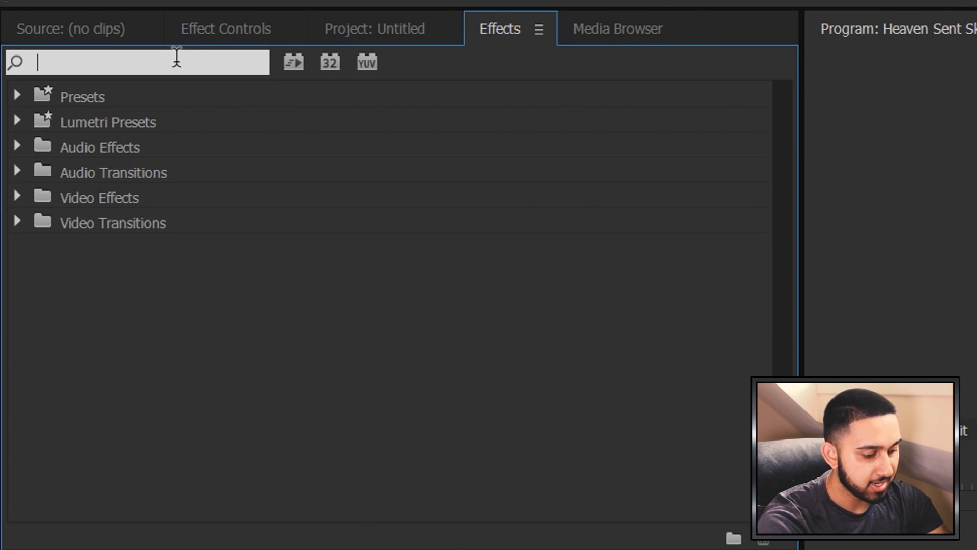
{"action": "type", "text": "color key"}
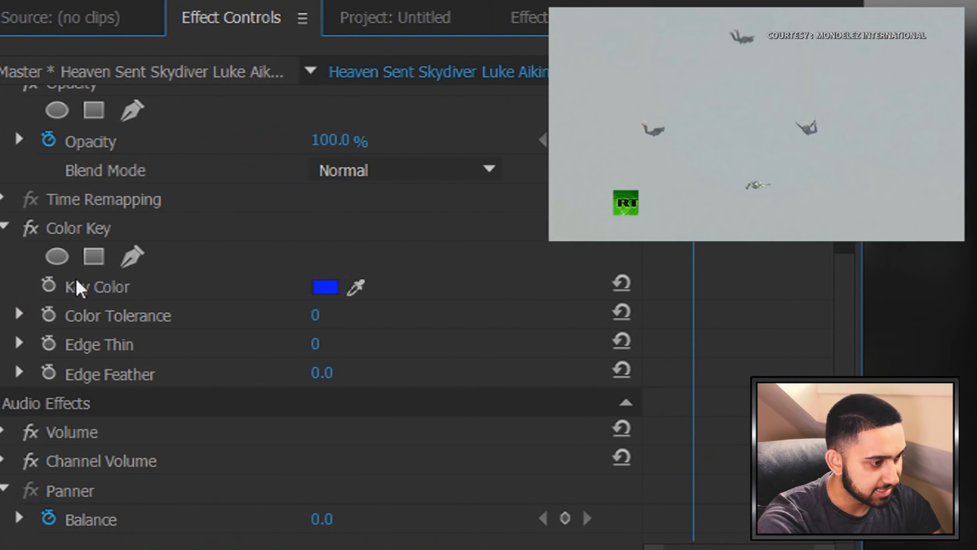
Sample the grey sky as key colour with tolerance 23, Edge Thin 1 and Edge Feather 1.0
{"action": "left_click", "coordinate": [598, 59]}
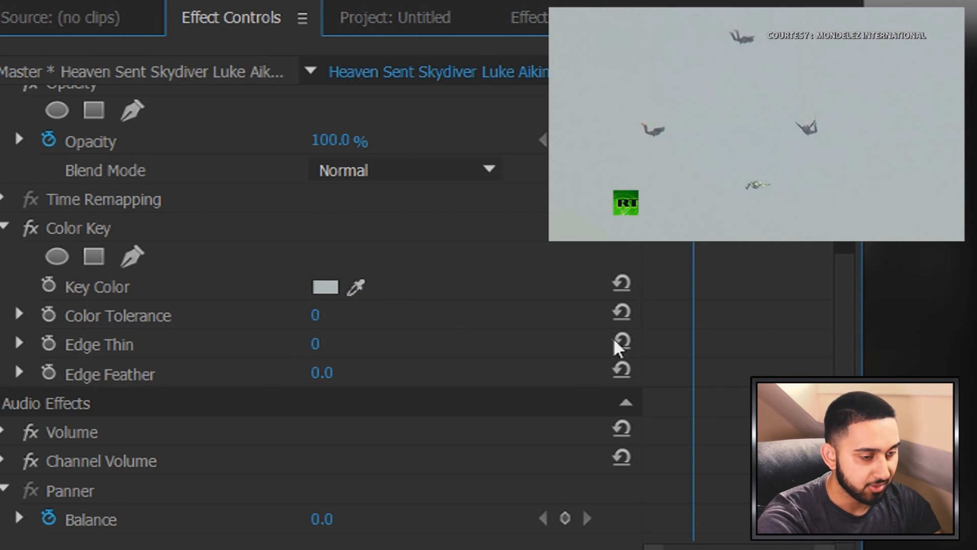
{"action": "mouse_move", "coordinate": [174, 324]}
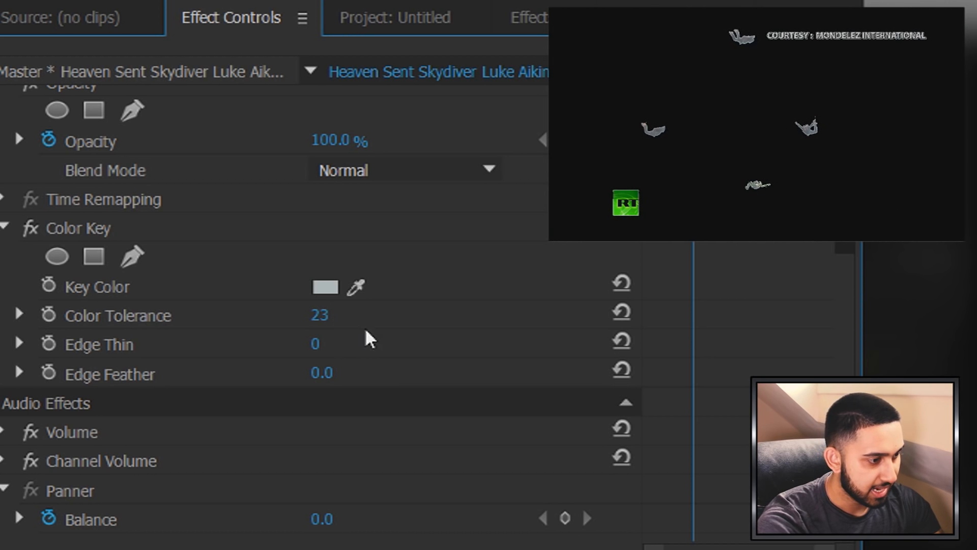
{"action": "double_click", "coordinate": [314, 343]}
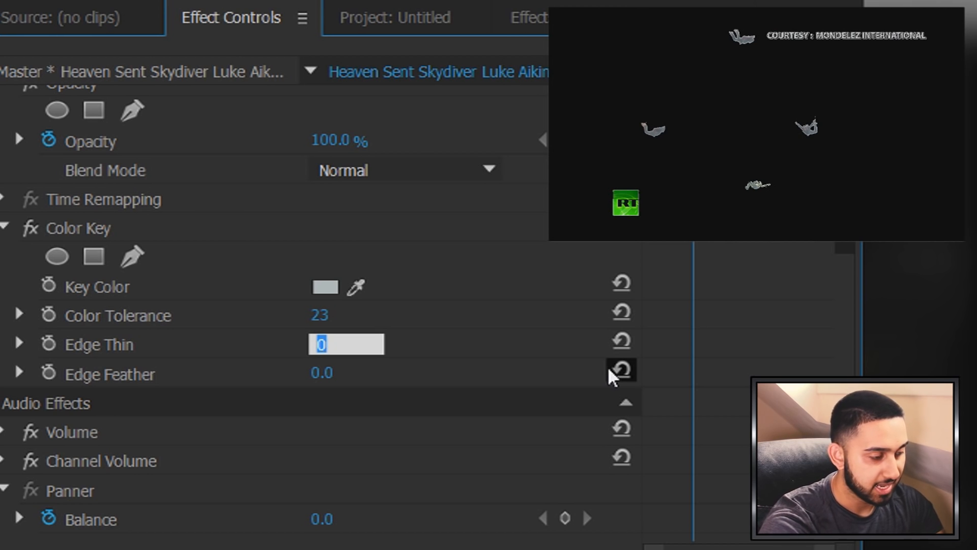
{"action": "type", "text": "1"}
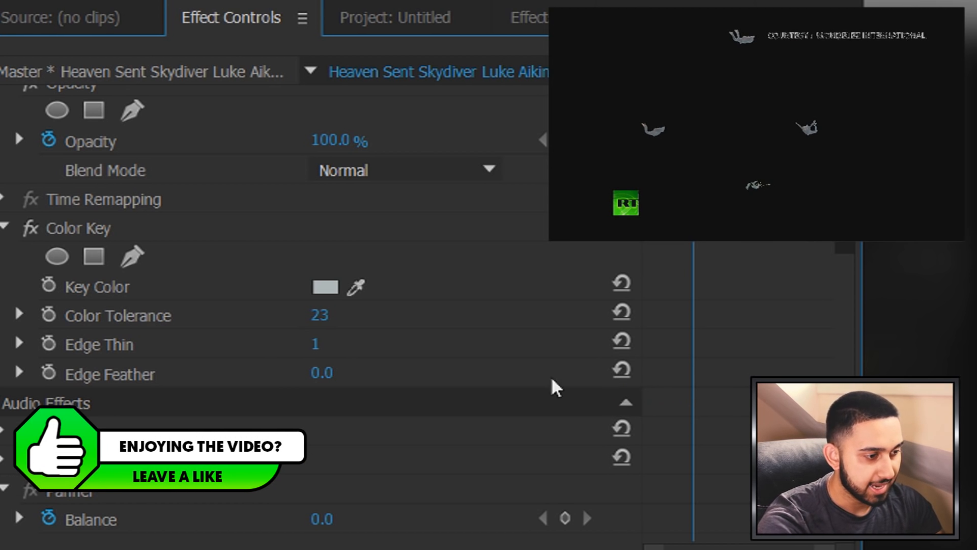
{"action": "double_click", "coordinate": [321, 373]}
{"action": "type", "text": "1"}
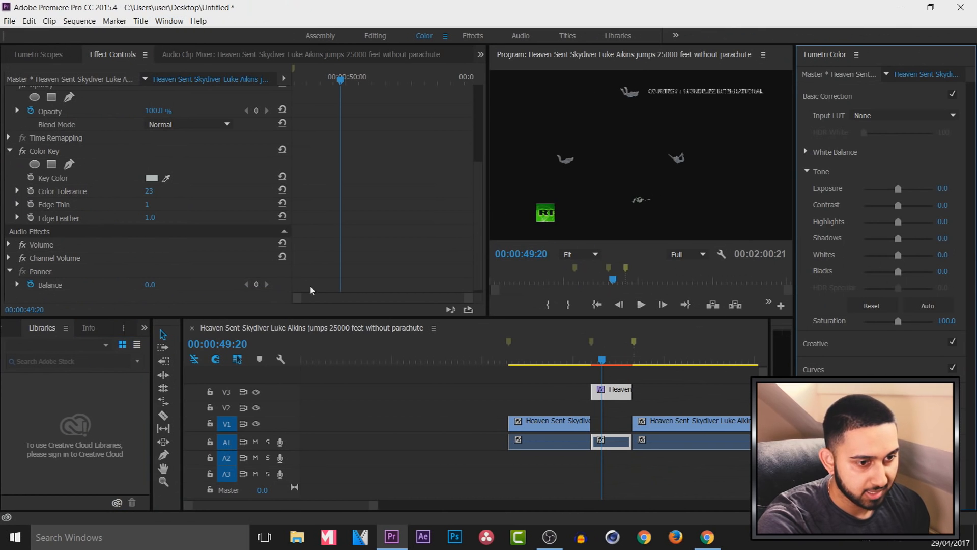
{"action": "mouse_move", "coordinate": [832, 91]}
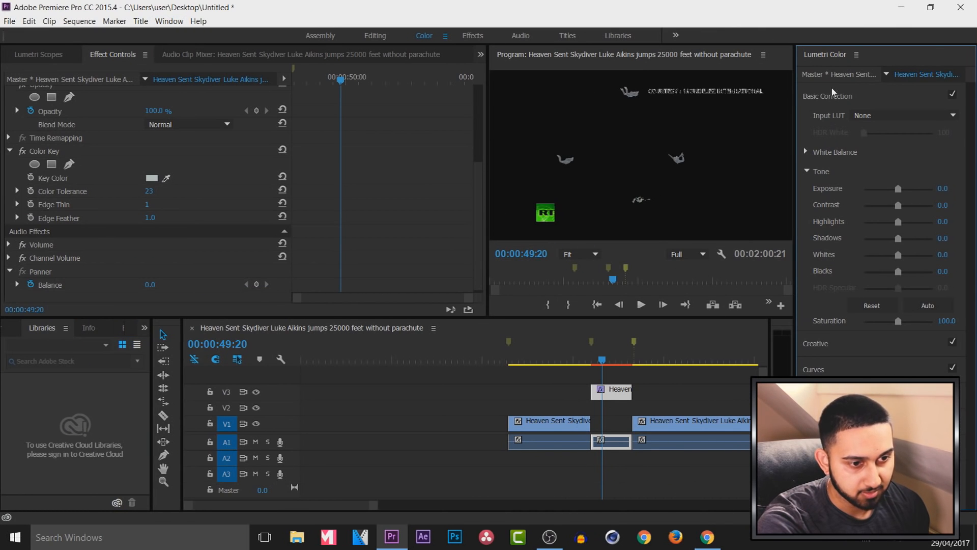
{"action": "mouse_move", "coordinate": [832, 174]}
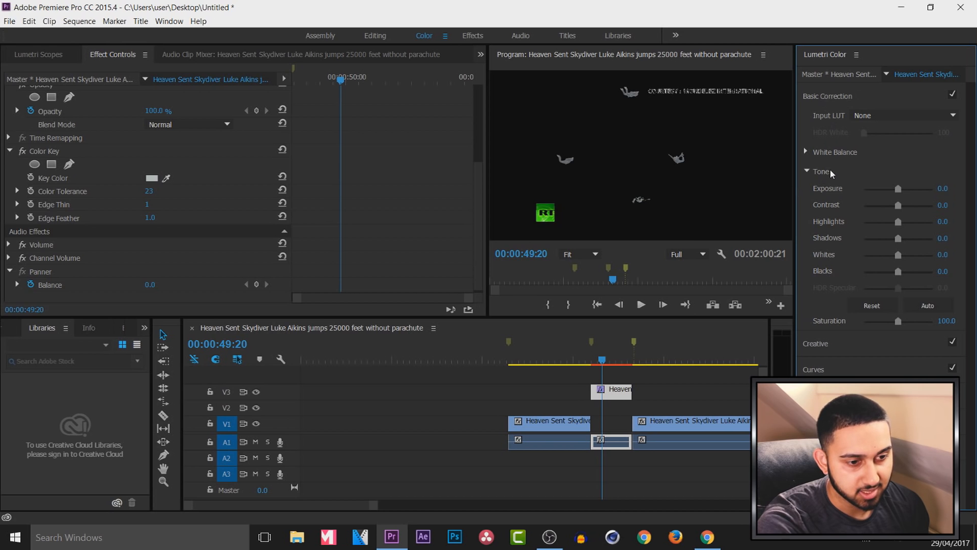
{"action": "mouse_move", "coordinate": [899, 227]}
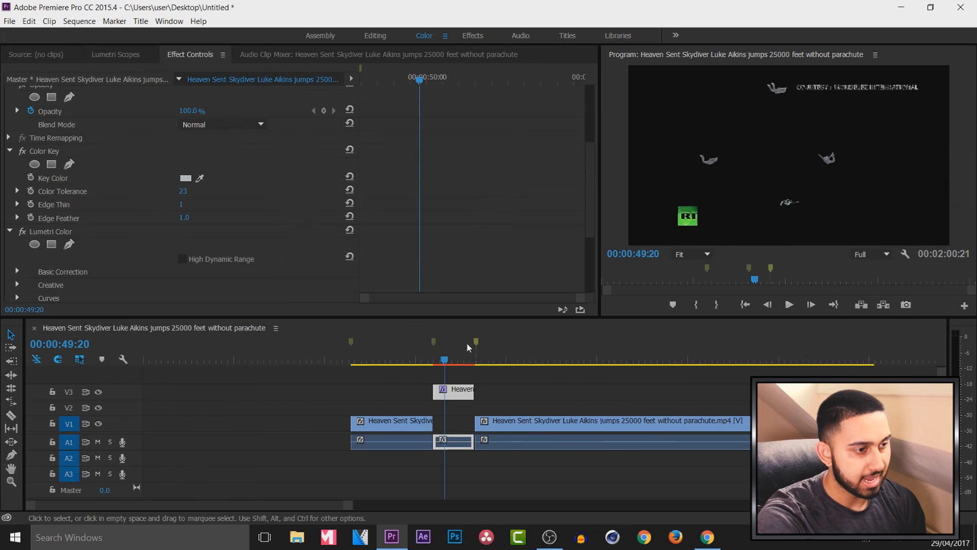
{"action": "mouse_move", "coordinate": [443, 414]}
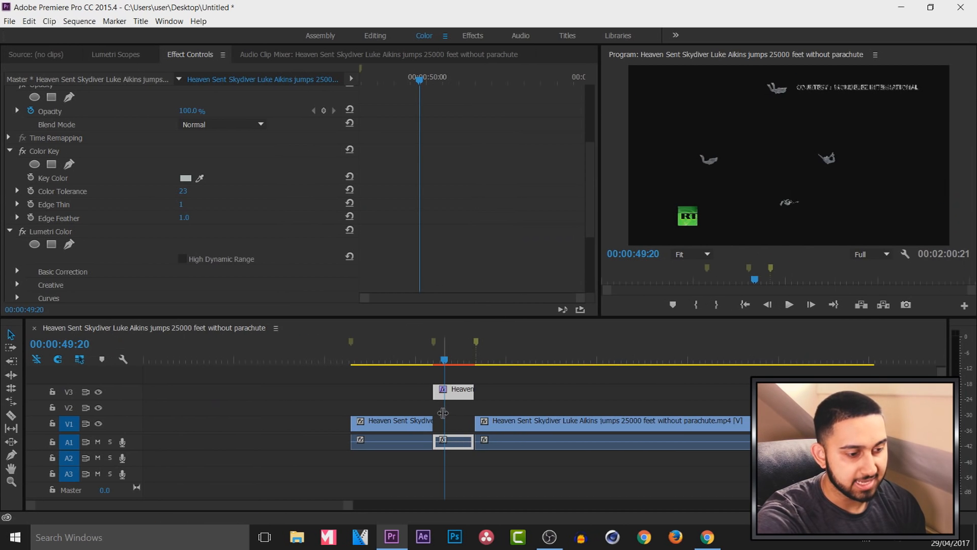
{"action": "mouse_move", "coordinate": [58, 418]}
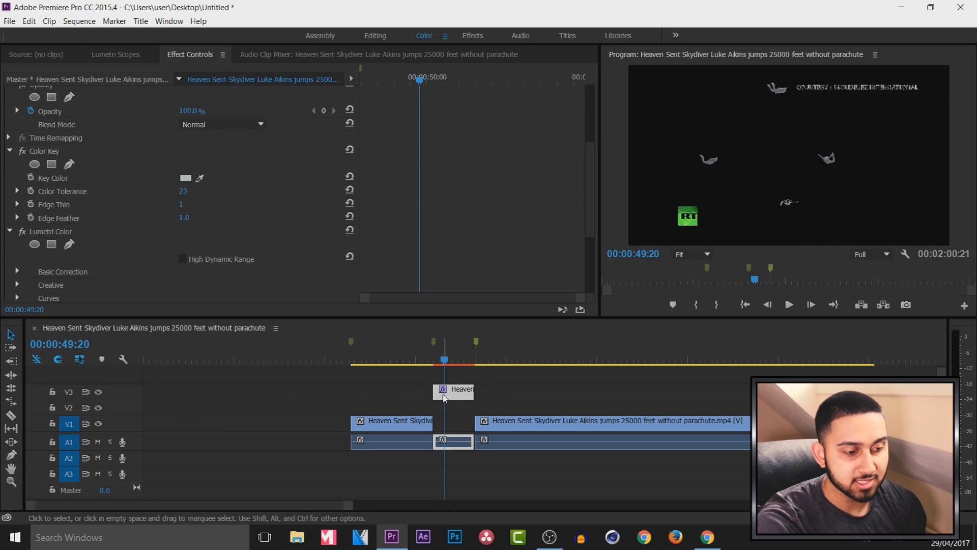
{"action": "mouse_move", "coordinate": [458, 396]}
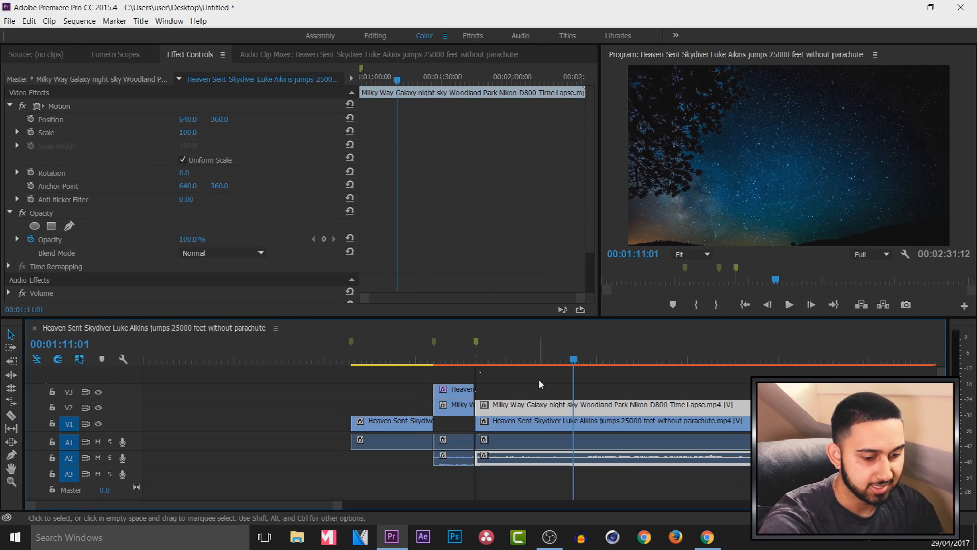
Trim the Milky Way clip to the keyed section, unlink it and delete its audio on A2
{"action": "left_click", "coordinate": [456, 360]}
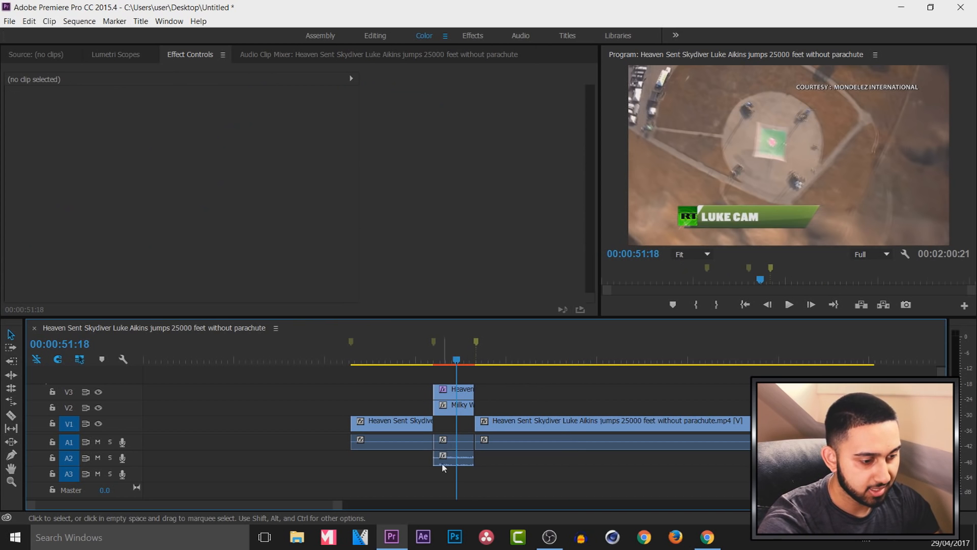
{"action": "right_click", "coordinate": [453, 458]}
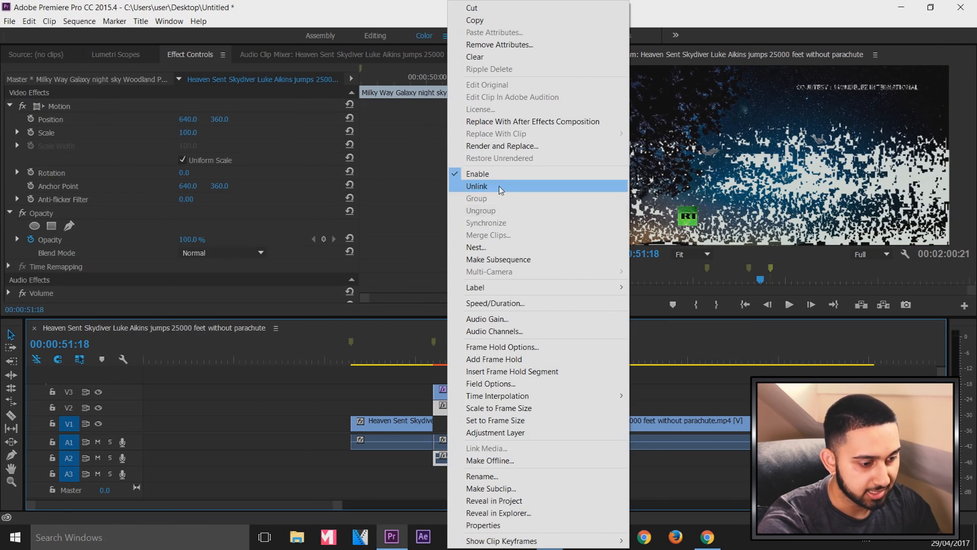
{"action": "left_click", "coordinate": [477, 185]}
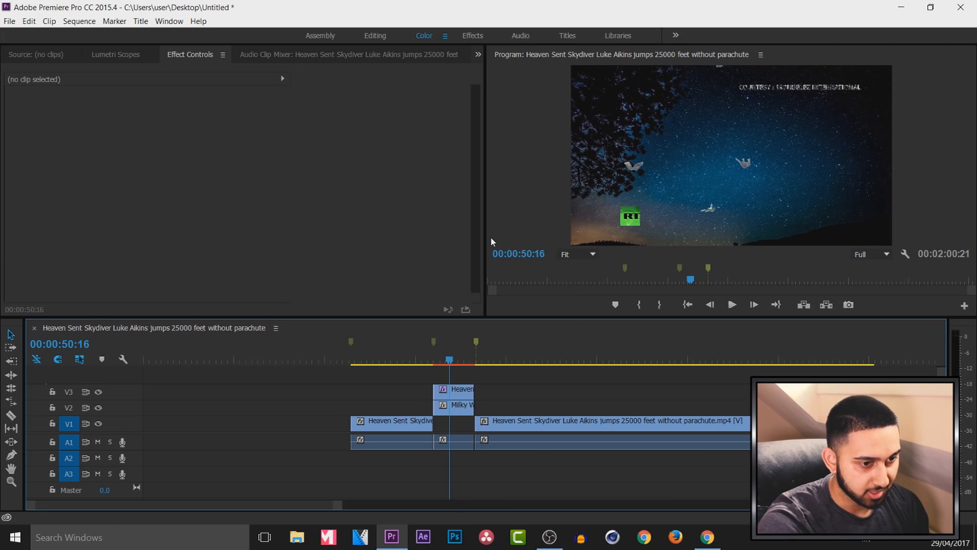
{"action": "mouse_move", "coordinate": [640, 174]}
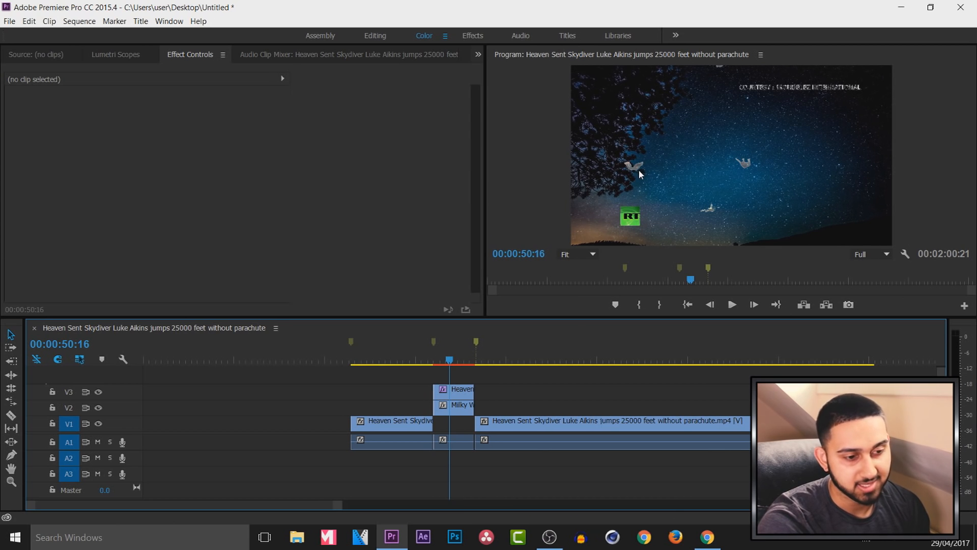
{"action": "mouse_move", "coordinate": [691, 216]}
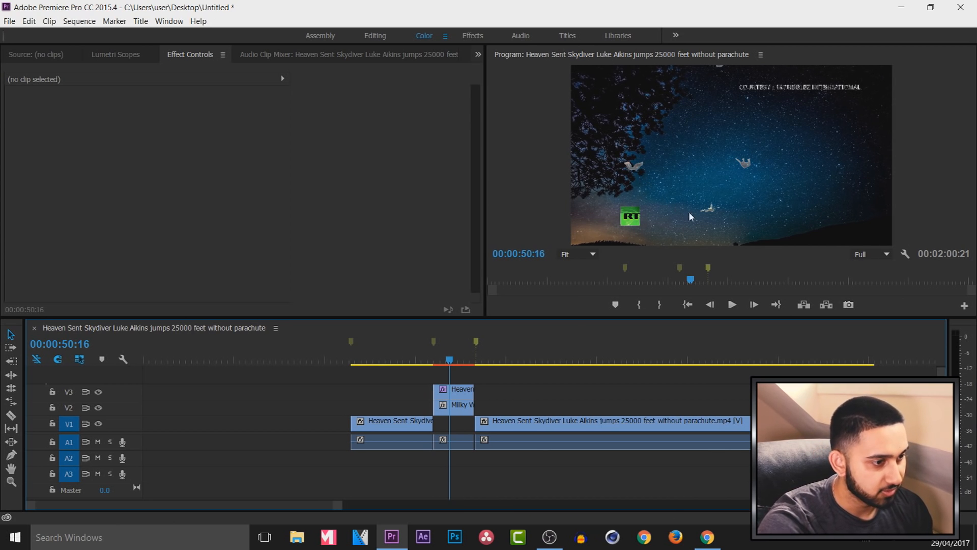
Find Brightness & Contrast in the Effects panel and apply it to the keyed skydiver clip
{"action": "left_click", "coordinate": [375, 35]}
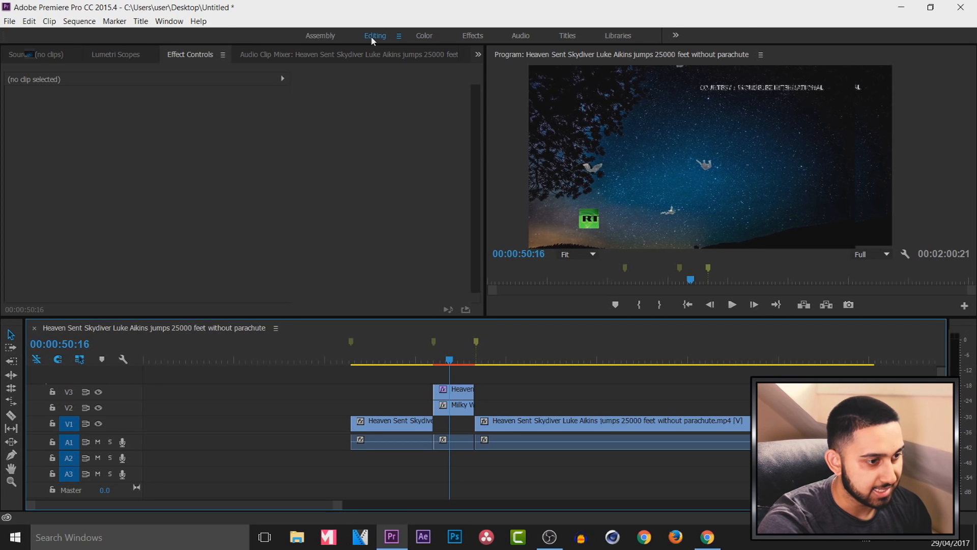
{"action": "left_click", "coordinate": [473, 36]}
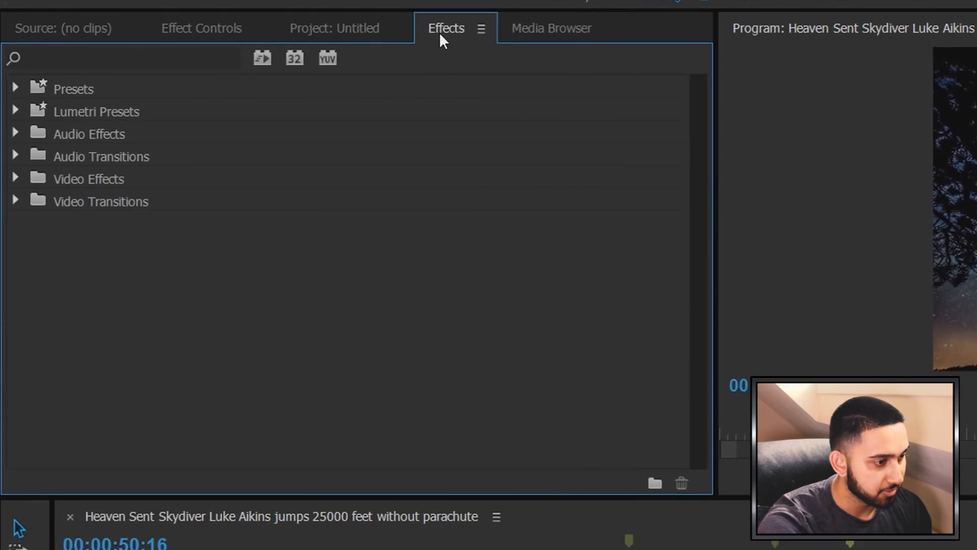
{"action": "type", "text": "brig"}
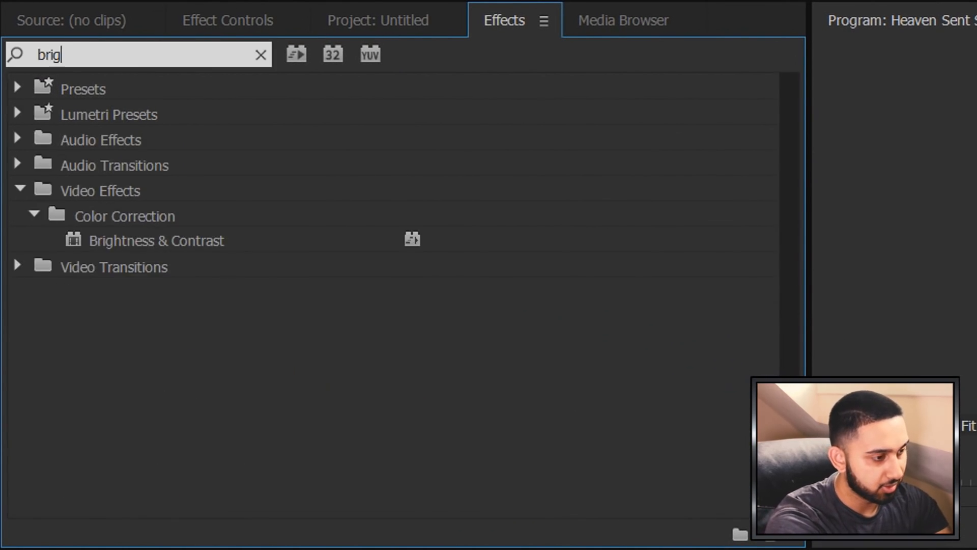
{"action": "type", "text": "htness"}
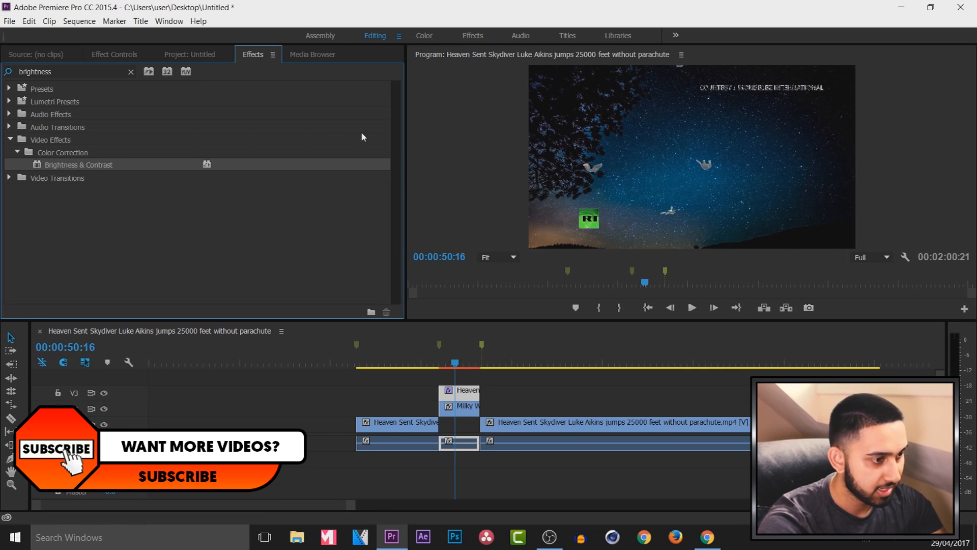
{"action": "left_click", "coordinate": [114, 54]}
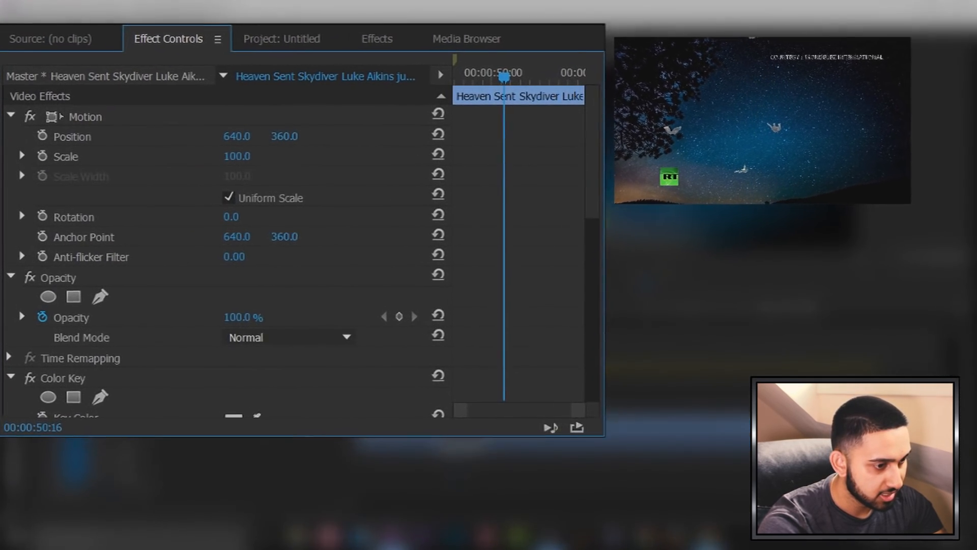
Set Brightness to -84 and Contrast to 39.5 to darken the composite
{"action": "scroll", "scroll_direction": "down", "scroll_amount": 3}
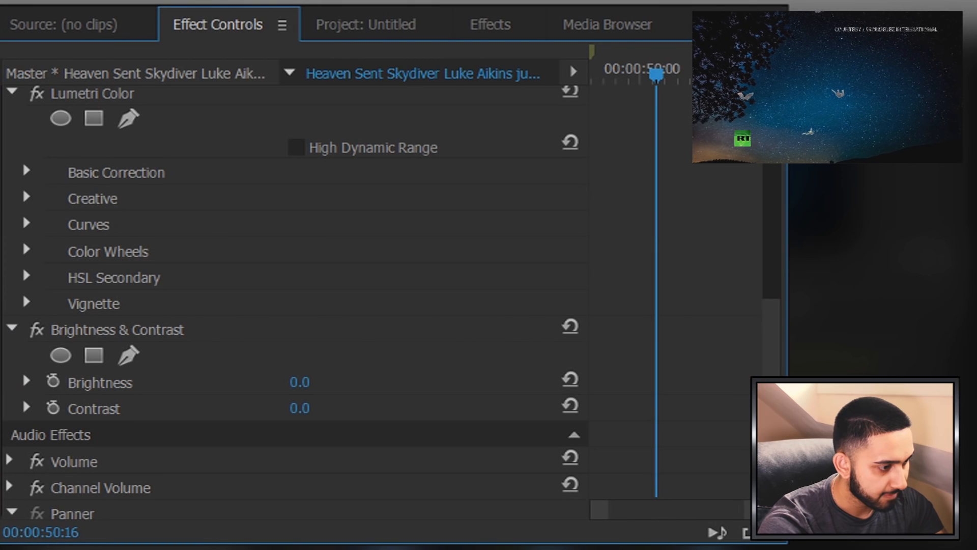
{"action": "mouse_move", "coordinate": [173, 410]}
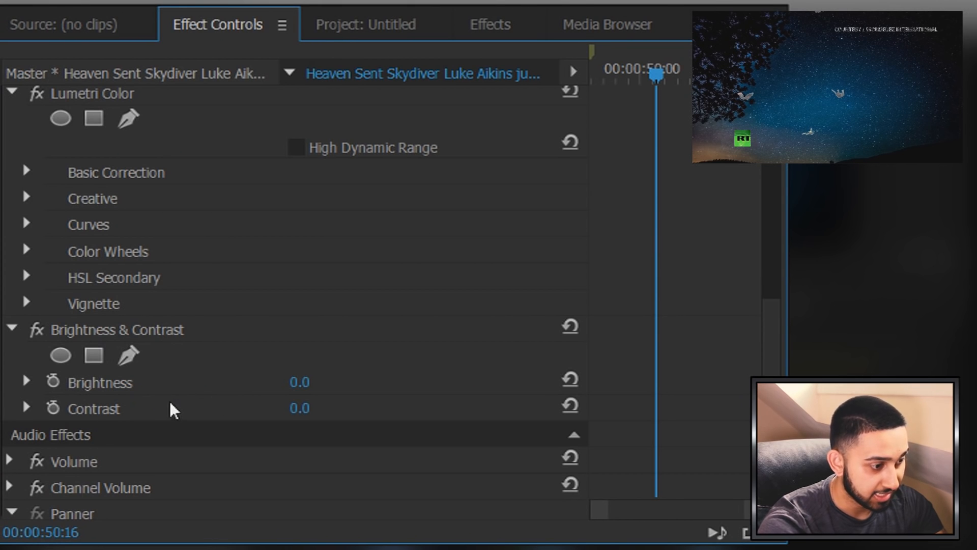
{"action": "mouse_move", "coordinate": [3, 399]}
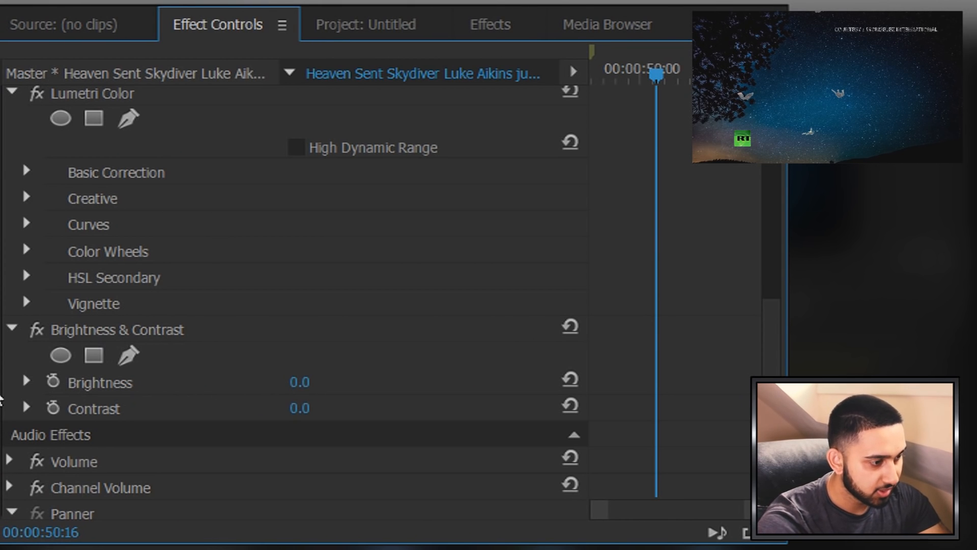
{"action": "left_click", "coordinate": [27, 382]}
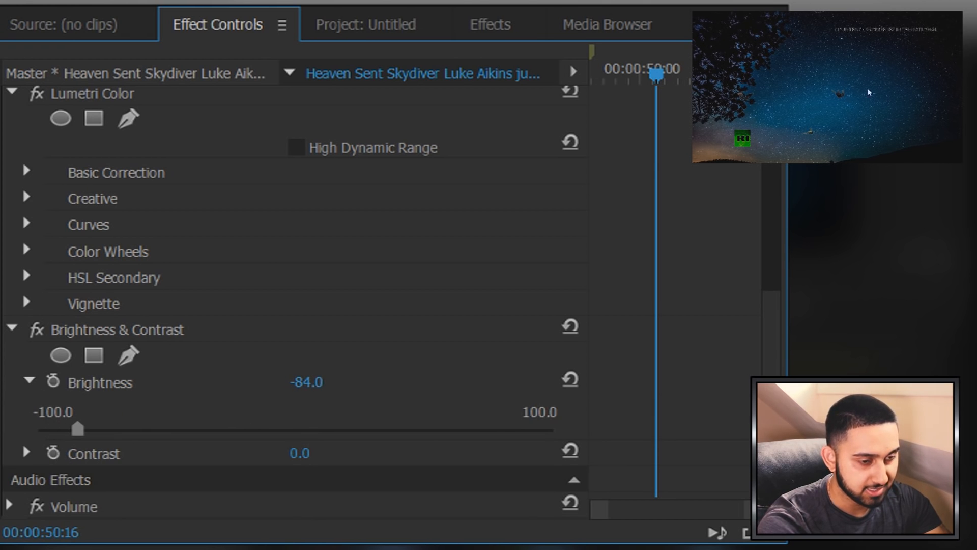
{"action": "mouse_move", "coordinate": [813, 90]}
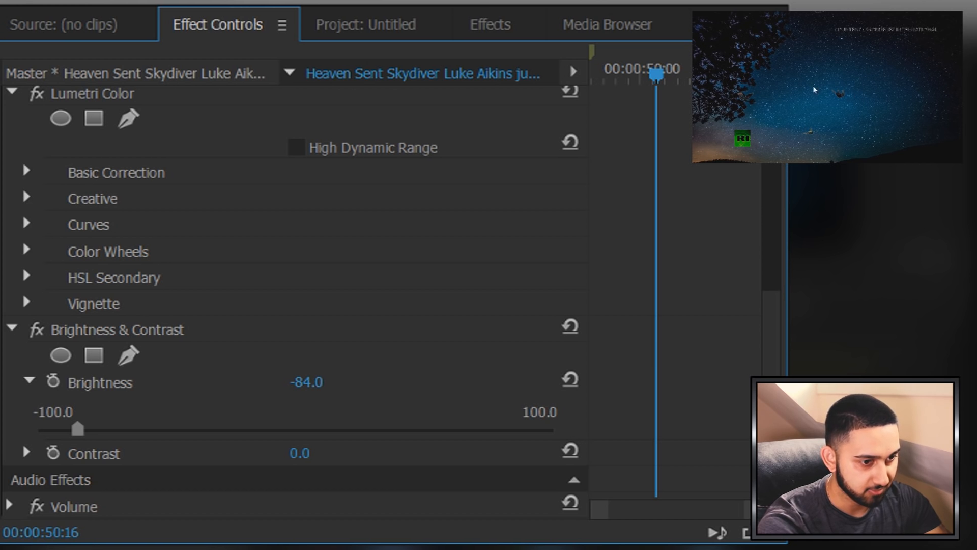
{"action": "scroll", "scroll_direction": "down", "scroll_amount": 3}
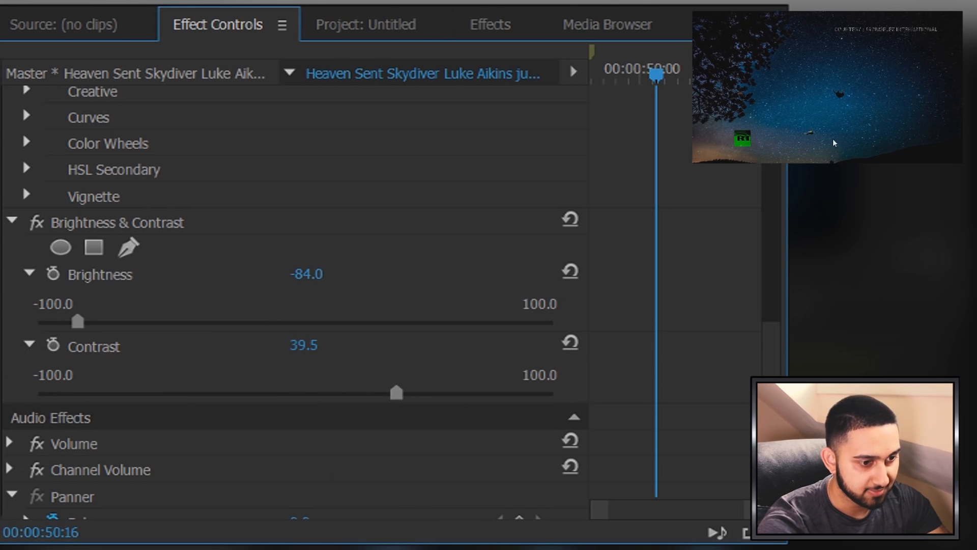
{"action": "mouse_move", "coordinate": [838, 108]}
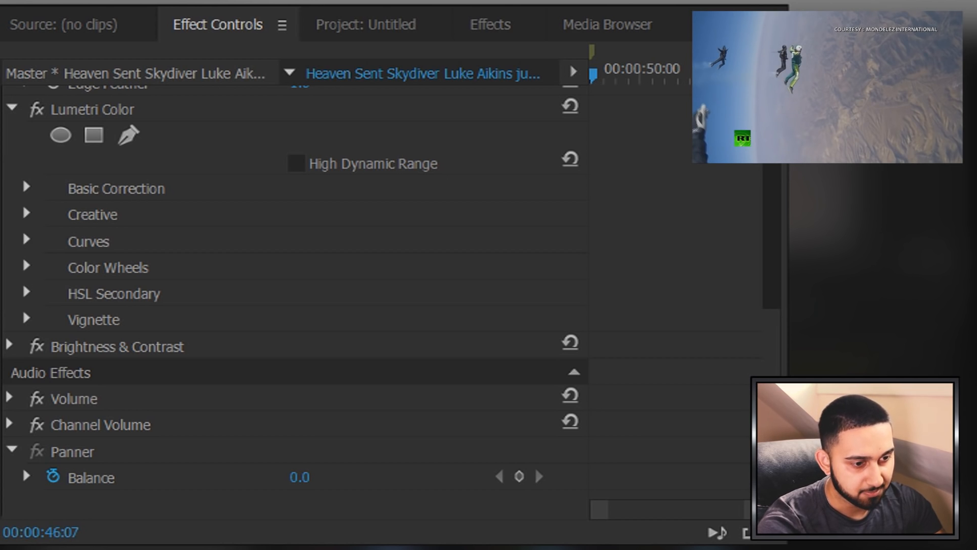
At 00:00:47:24, enable keyframing on Color Tolerance to record its value of 23
{"action": "left_click", "coordinate": [678, 68]}
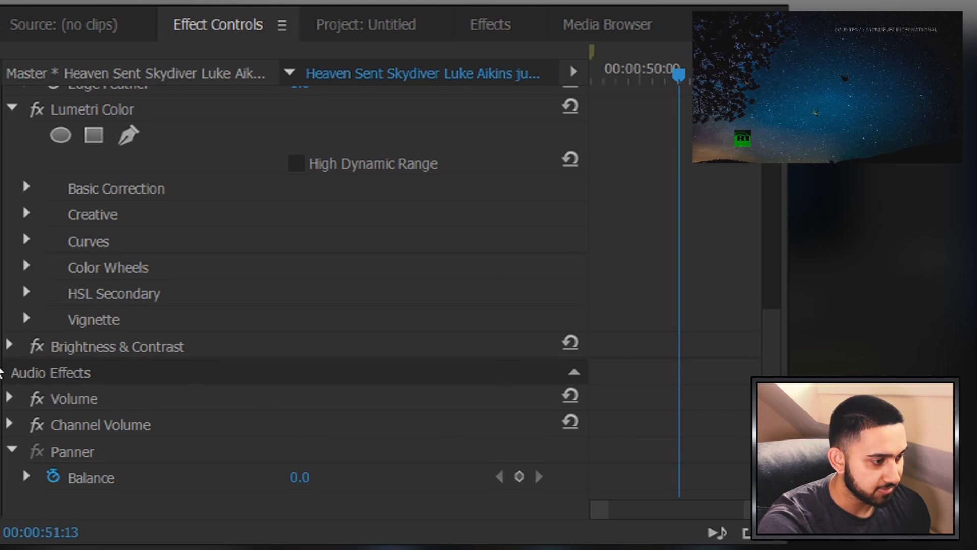
{"action": "left_click", "coordinate": [10, 346]}
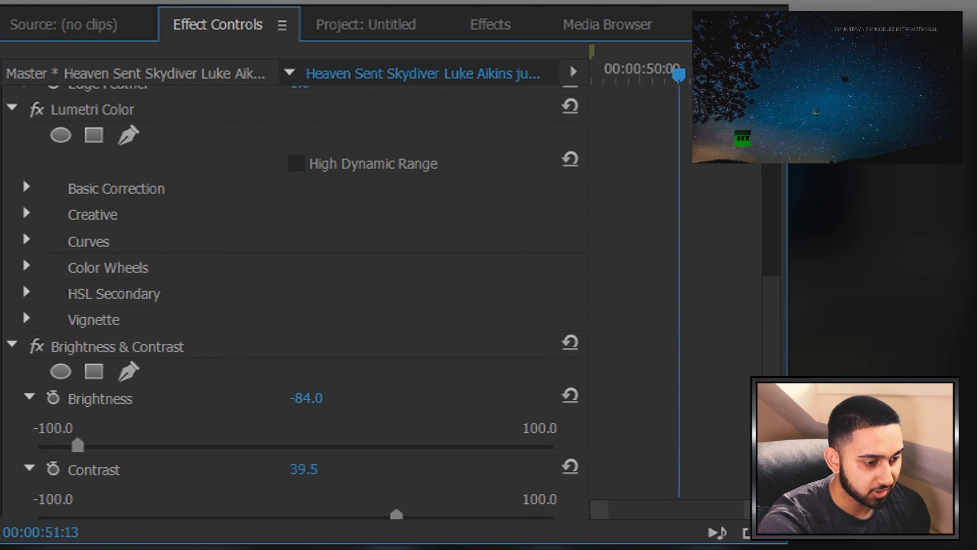
{"action": "mouse_move", "coordinate": [723, 329]}
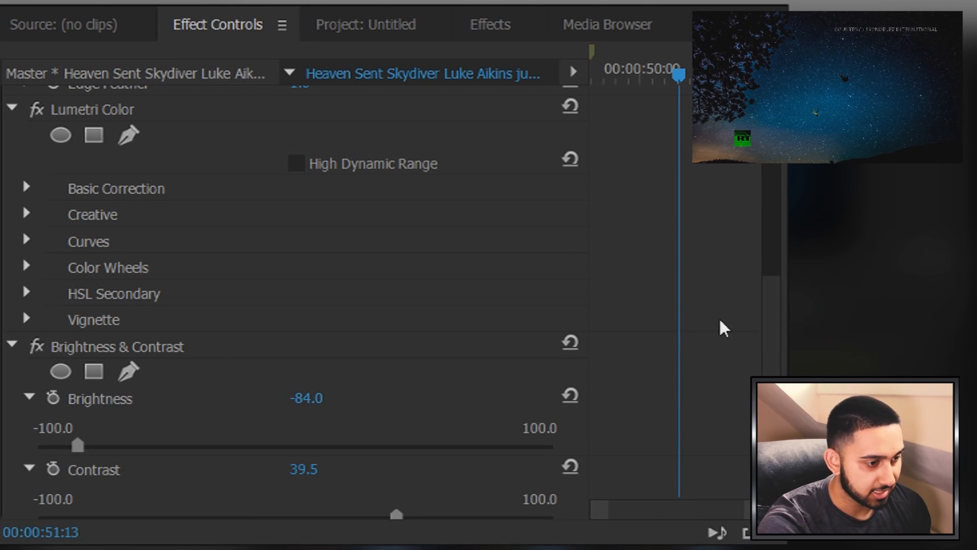
{"action": "scroll", "scroll_direction": "up", "scroll_amount": 3}
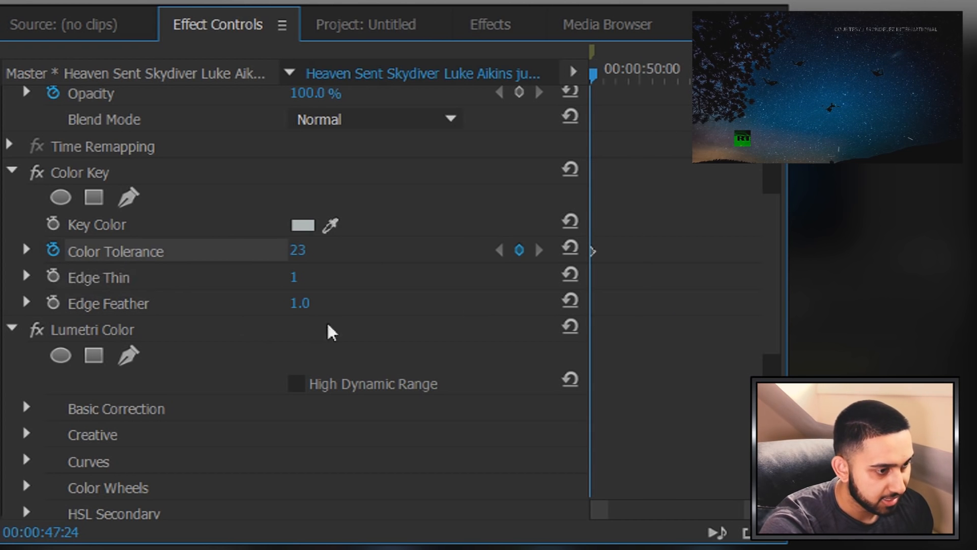
{"action": "mouse_move", "coordinate": [3, 426]}
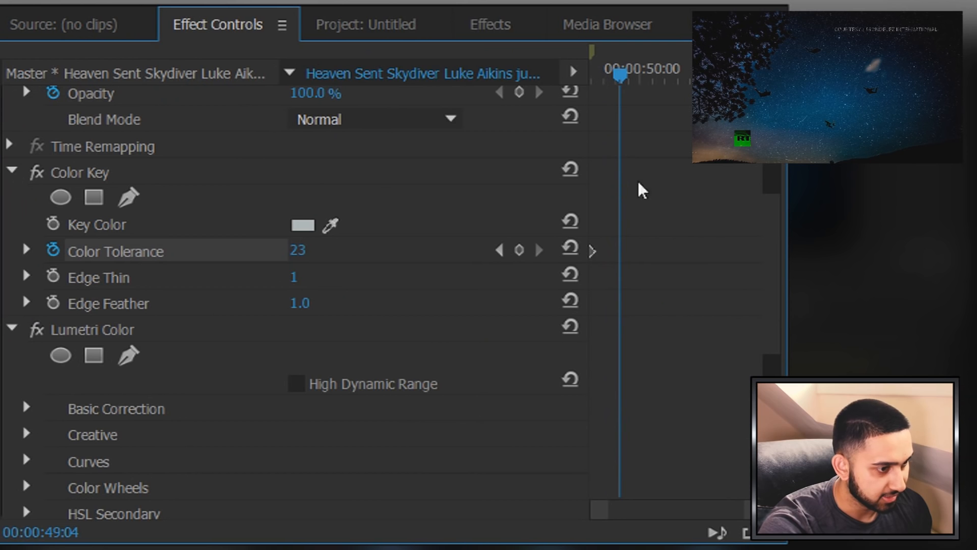
{"action": "mouse_move", "coordinate": [519, 250]}
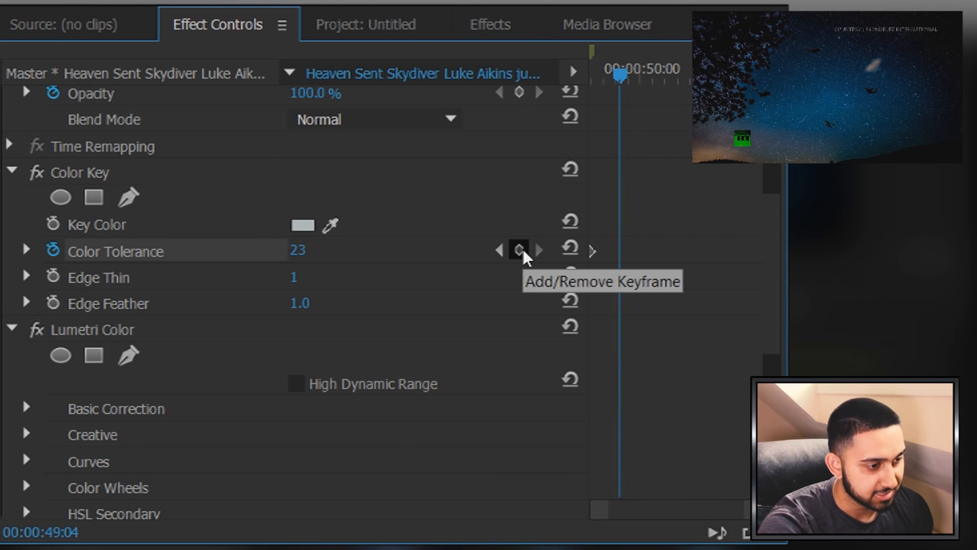
Add a tolerance keyframe at 49:04, set 0 at 47:24, then 23 and 0 keyframes near 54:21
{"action": "left_click", "coordinate": [519, 251]}
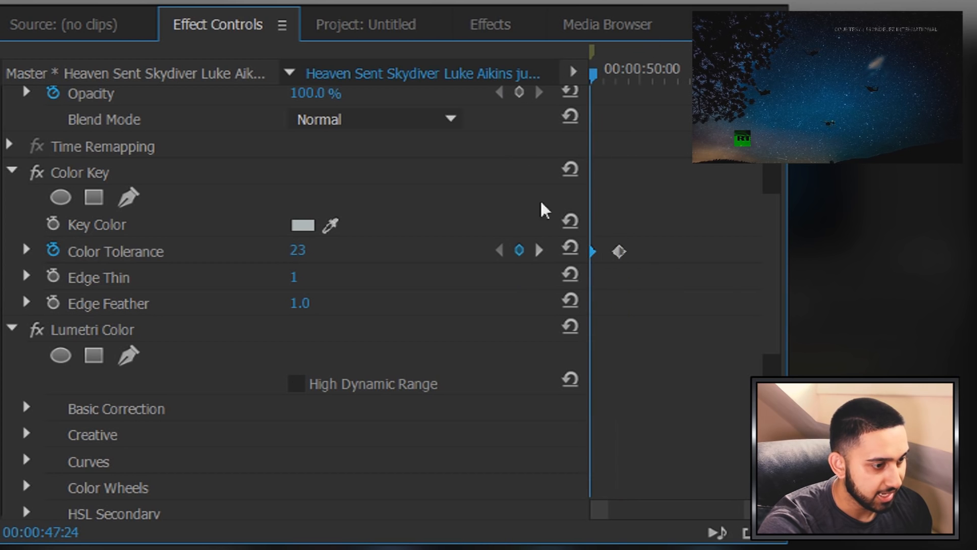
{"action": "double_click", "coordinate": [298, 250]}
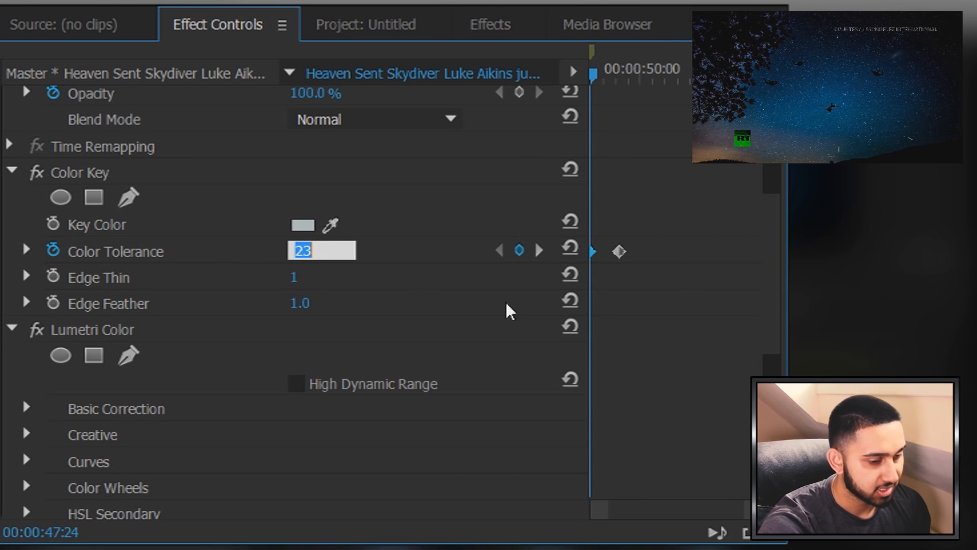
{"action": "type", "text": "0"}
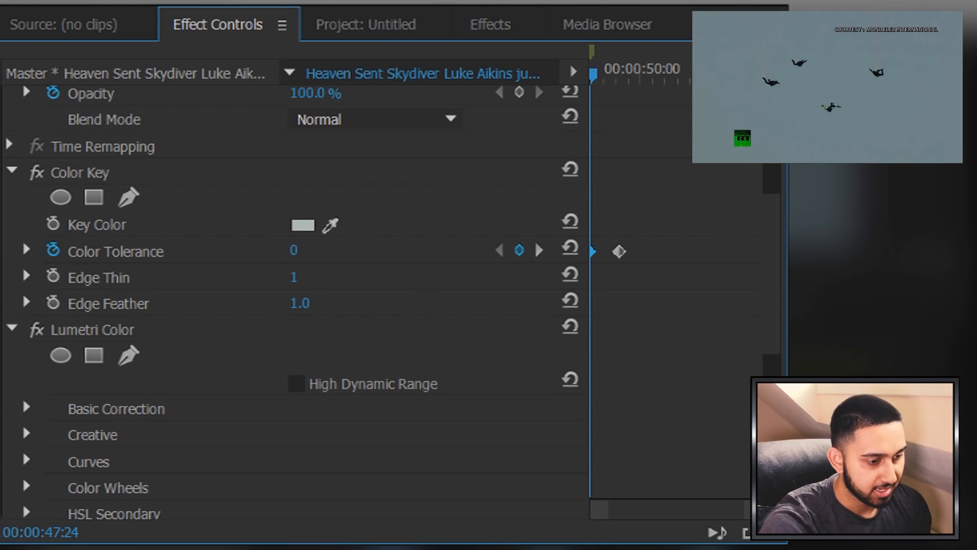
{"action": "left_click", "coordinate": [538, 251]}
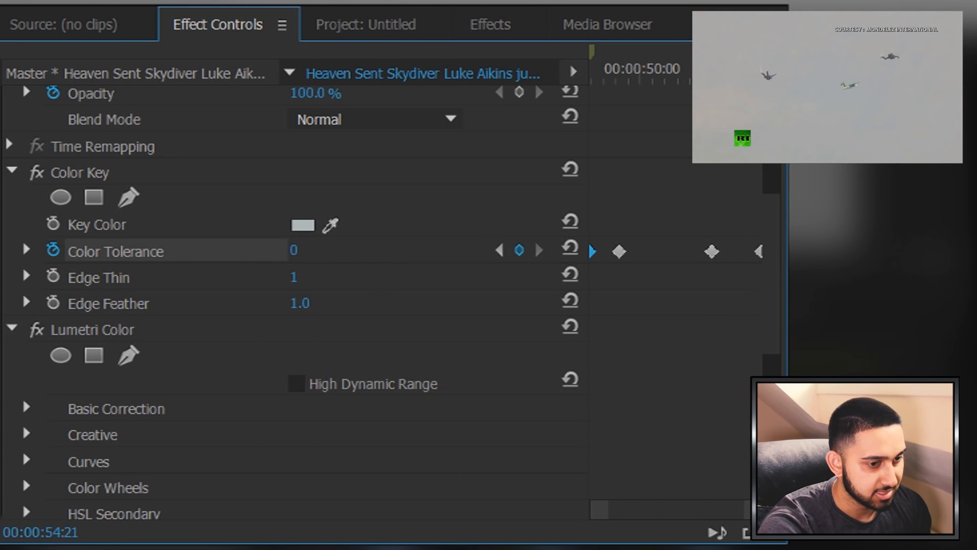
{"action": "mouse_move", "coordinate": [775, 306]}
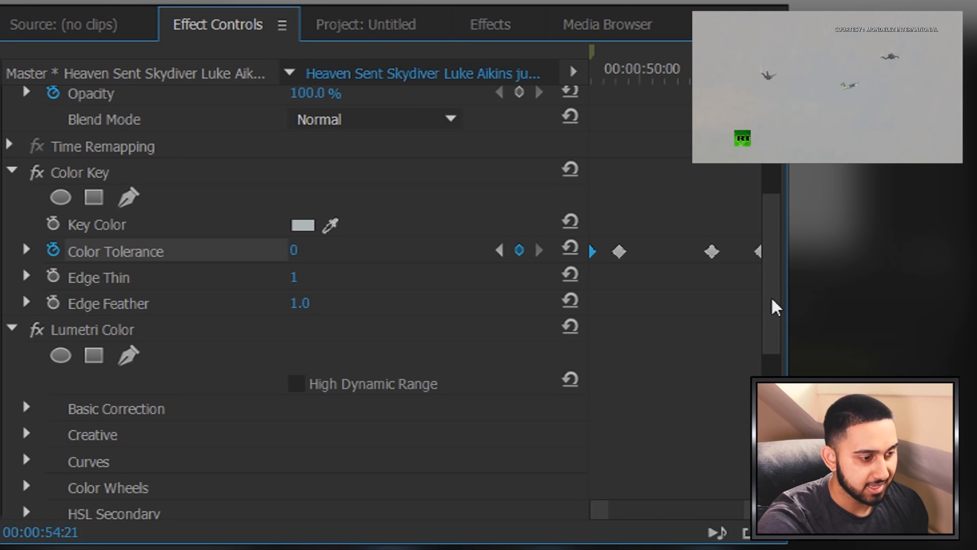
Keyframe Brightness and Contrast: 0 at 47:24, -84/39.5 from 49:04, Brightness back to 0 at 54:21
{"action": "scroll", "scroll_direction": "down", "scroll_amount": 3}
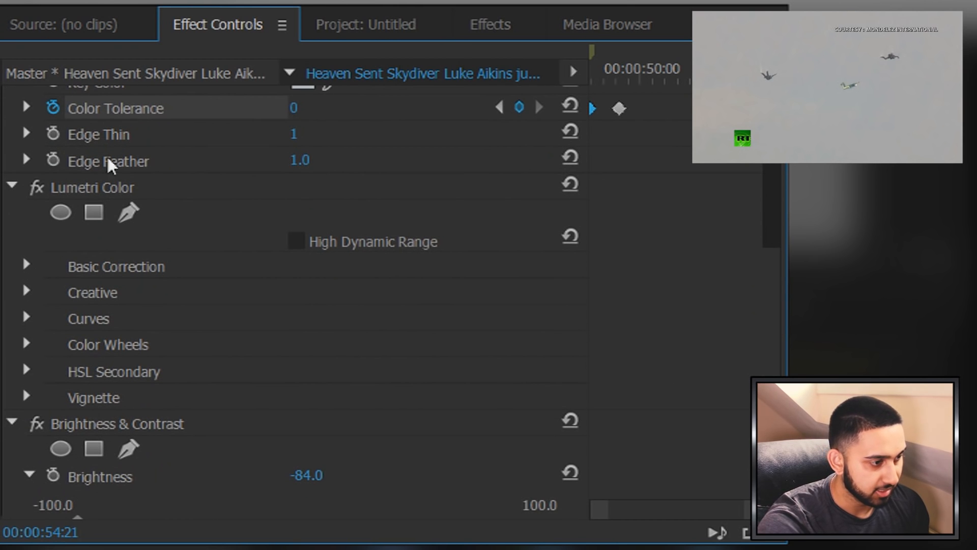
{"action": "left_click", "coordinate": [11, 187]}
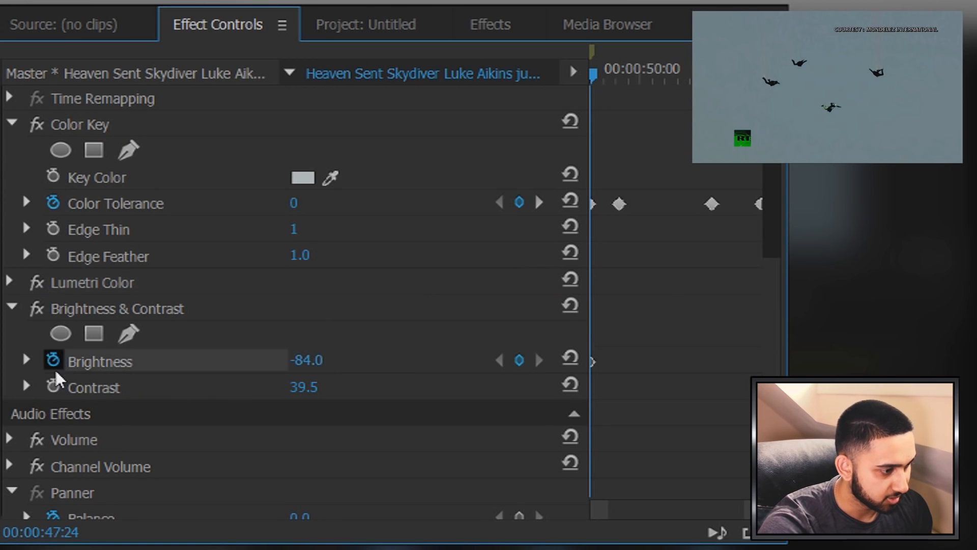
{"action": "left_click", "coordinate": [52, 387]}
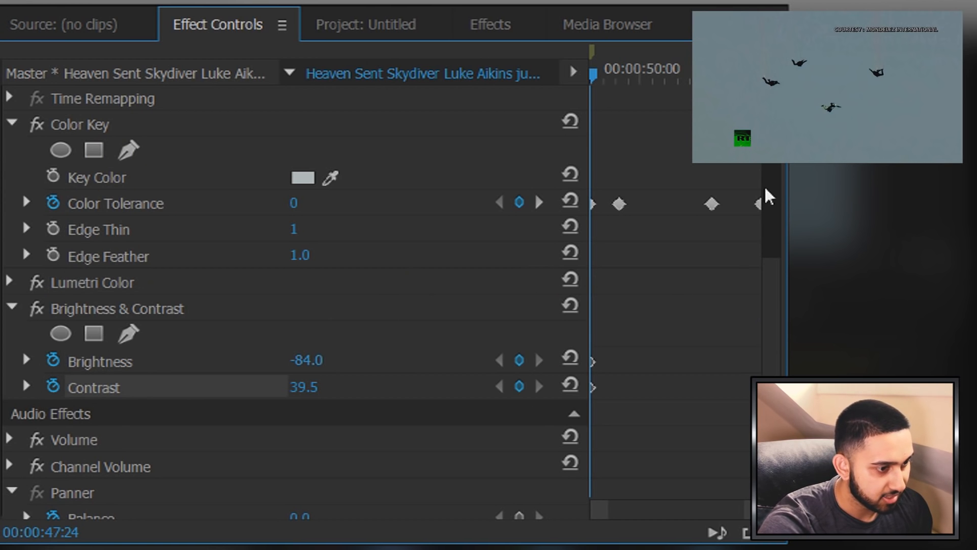
{"action": "left_click", "coordinate": [538, 202]}
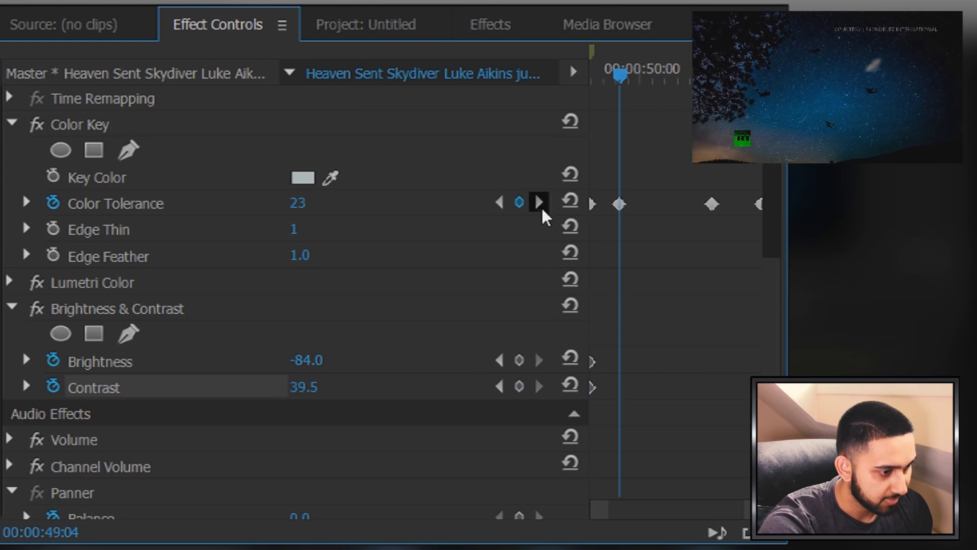
{"action": "mouse_move", "coordinate": [623, 243]}
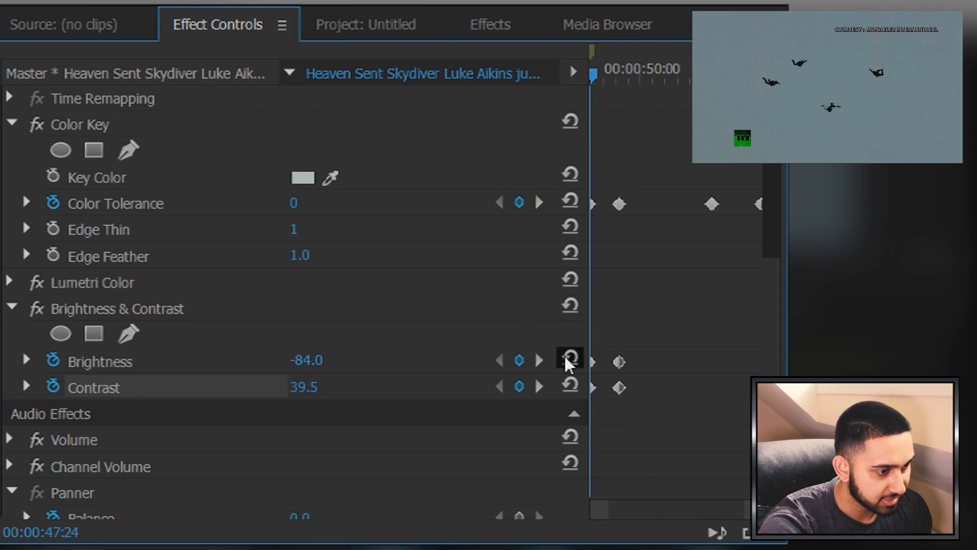
{"action": "double_click", "coordinate": [306, 359]}
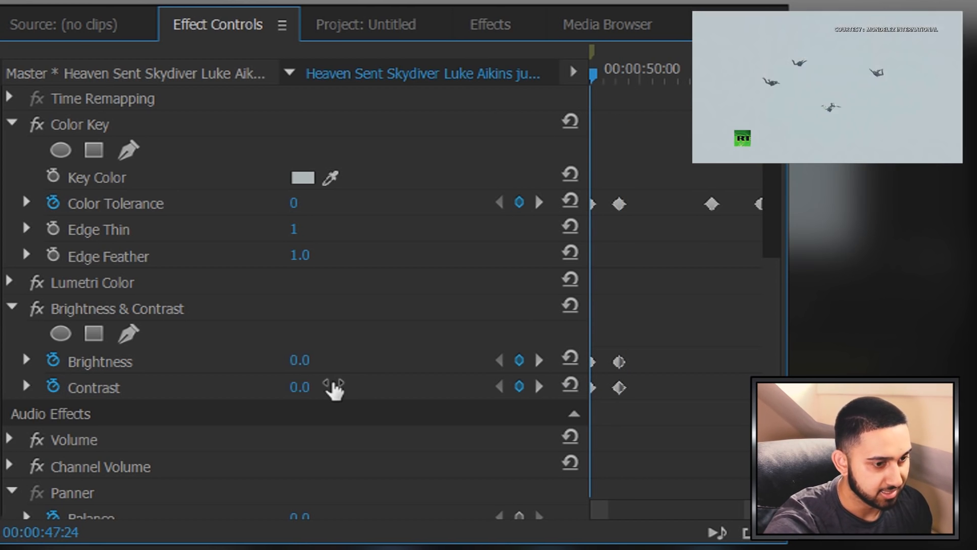
{"action": "mouse_move", "coordinate": [611, 355]}
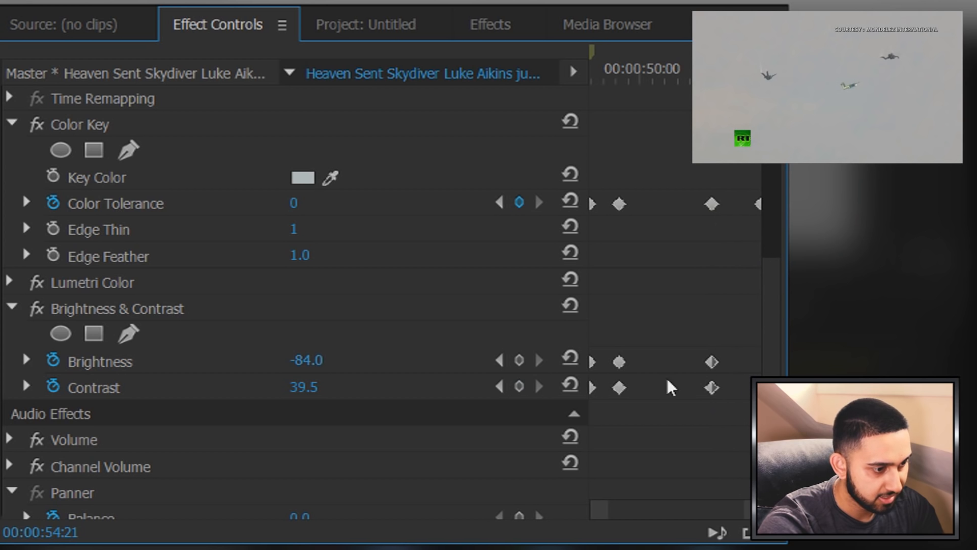
{"action": "mouse_move", "coordinate": [776, 259]}
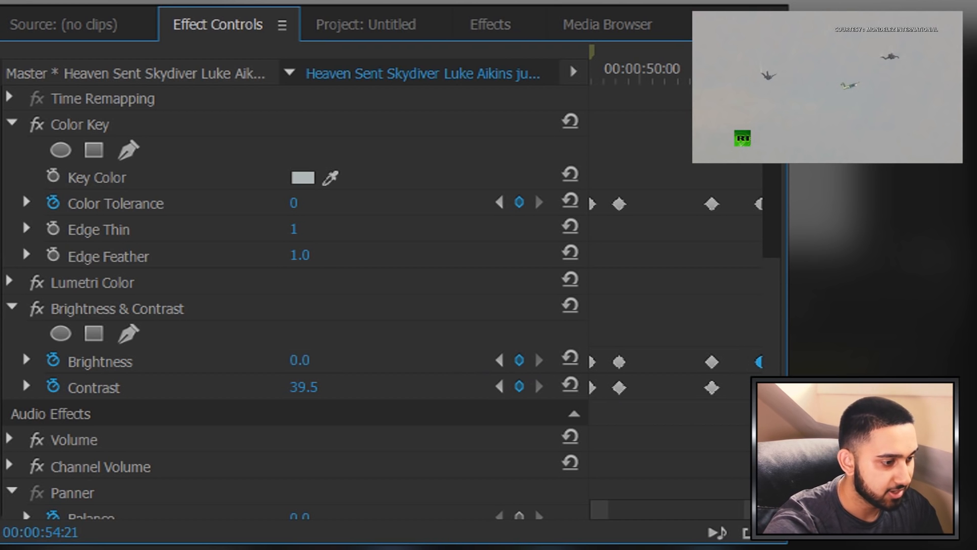
Play from just before the night-sky section to review the keyed fade in and out
{"action": "left_click", "coordinate": [303, 387]}
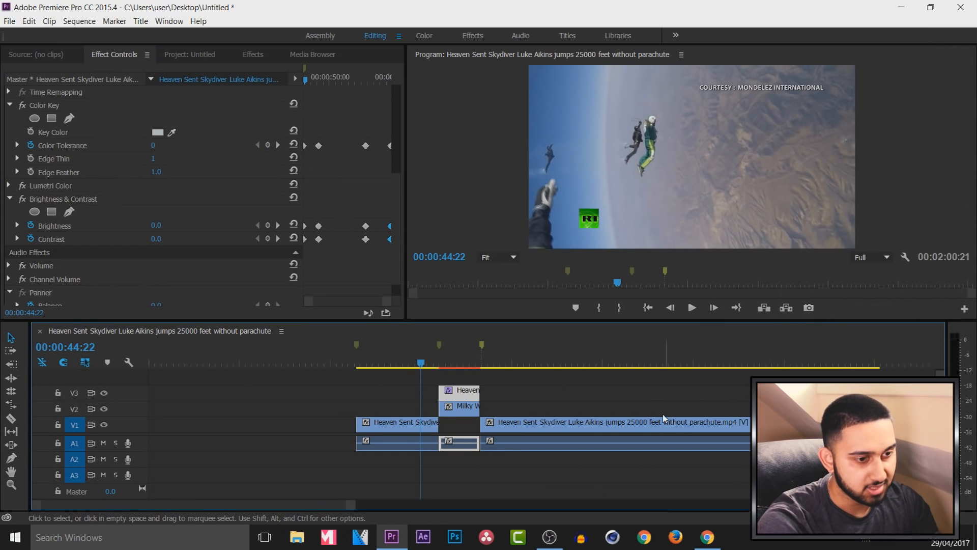
{"action": "left_click", "coordinate": [690, 308]}
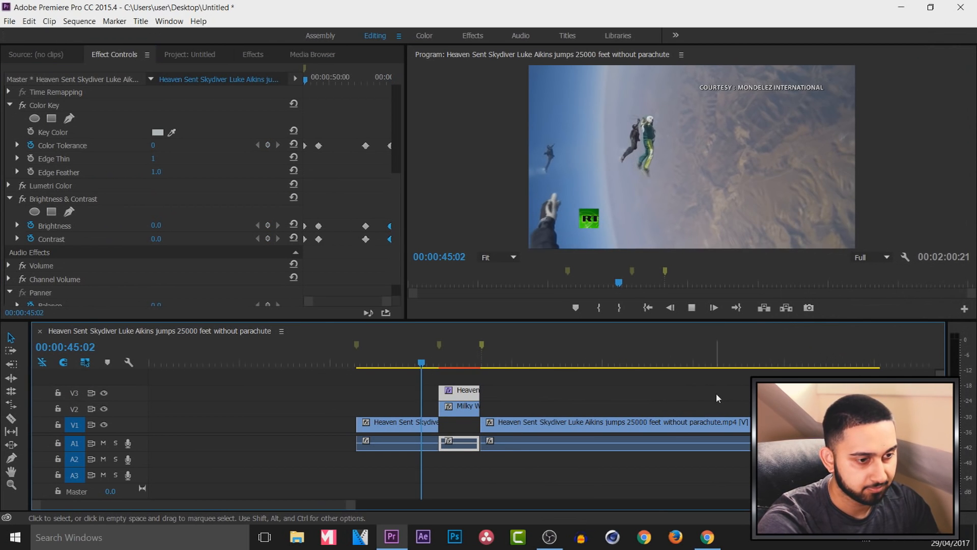